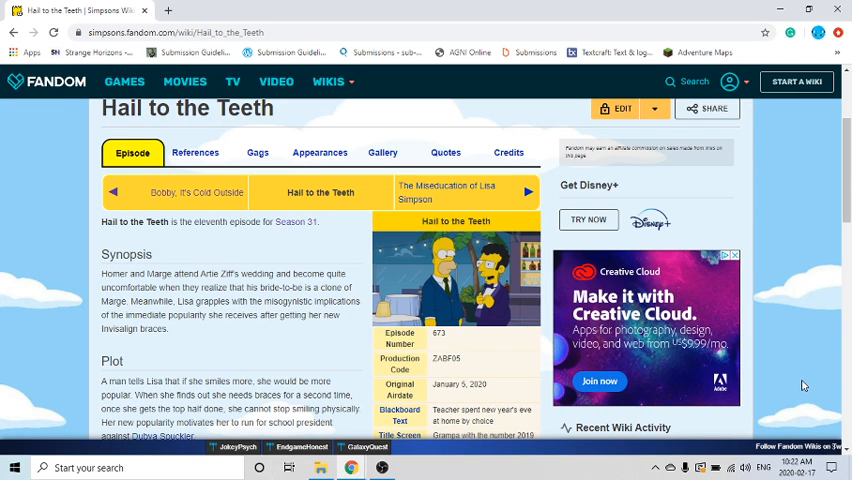
scroll(down, 3)
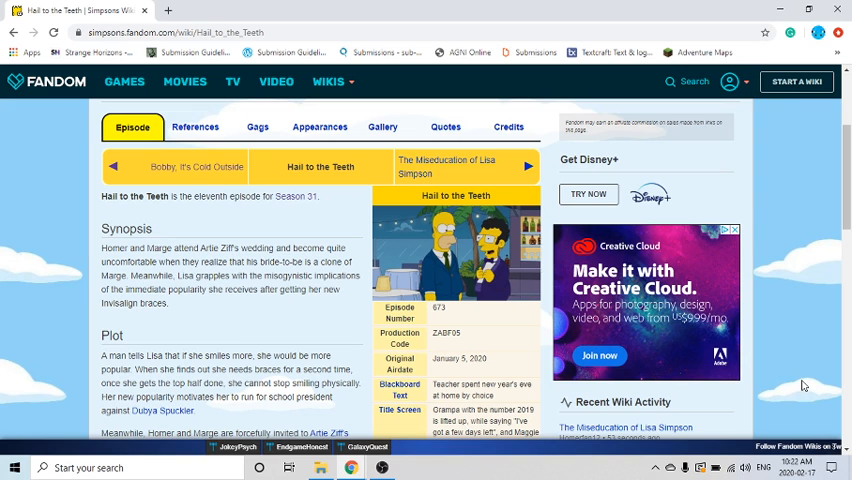
scroll(down, 3)
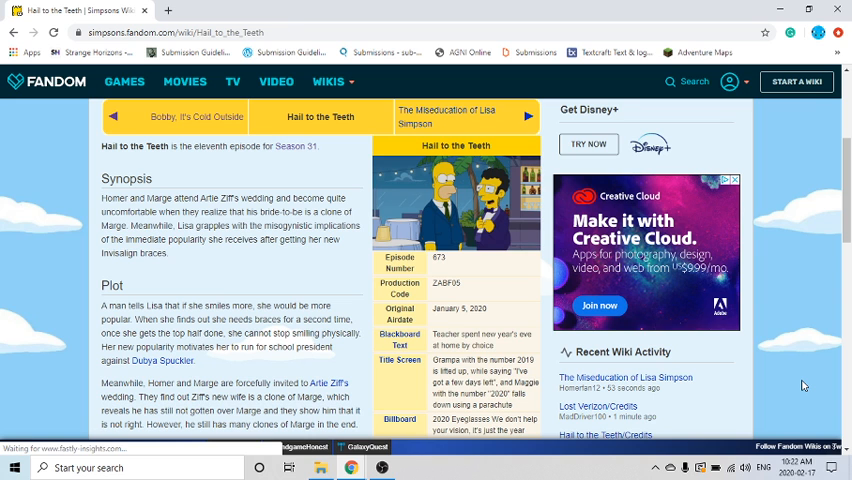
scroll(down, 3)
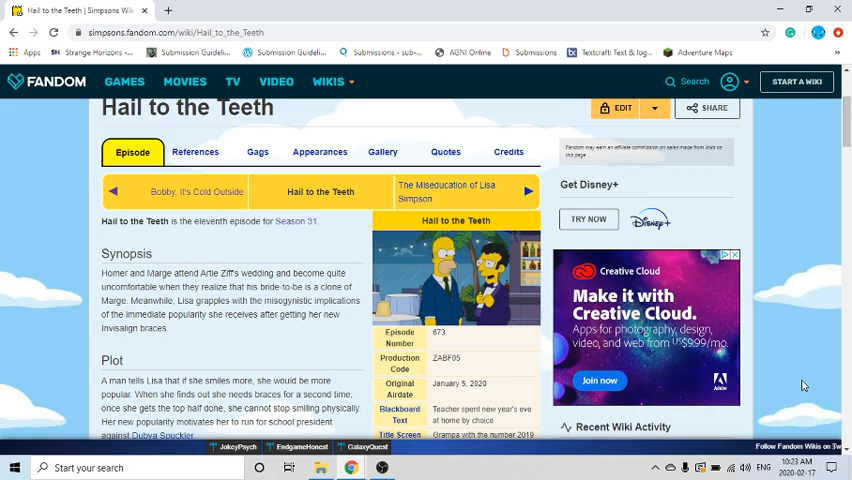
scroll(down, 3)
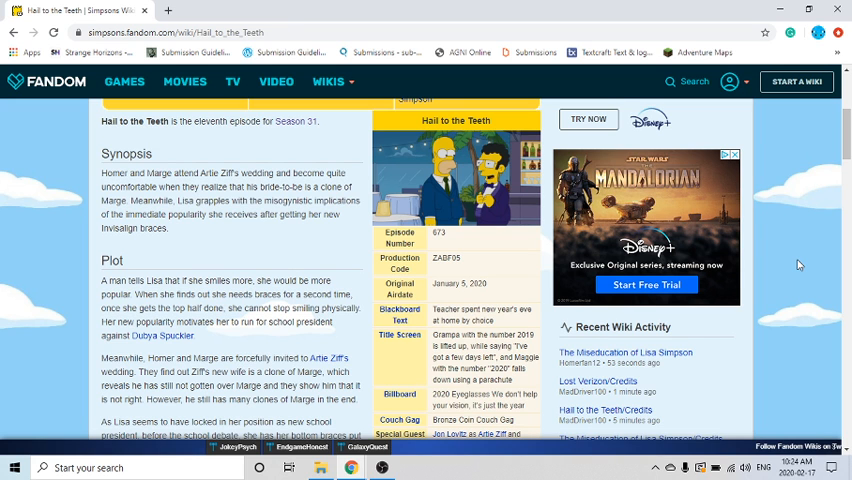
scroll(down, 3)
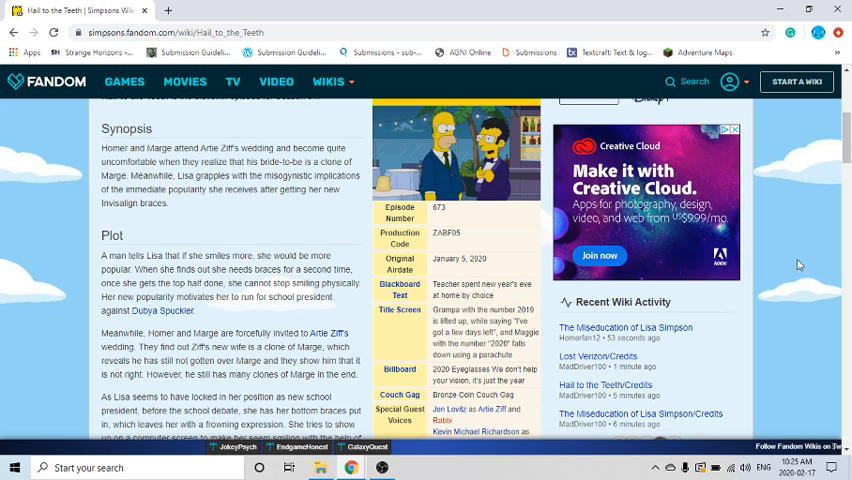